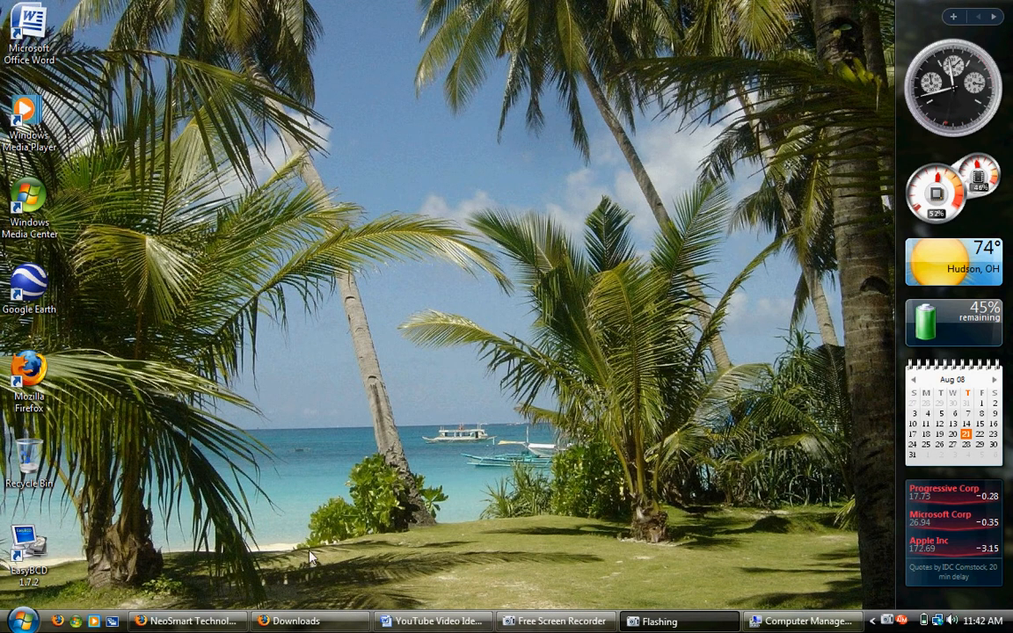
Download the EasyBCD 1.7.2 installer from NeoSmart's page in Firefox and save the file.
left_click(187, 620)
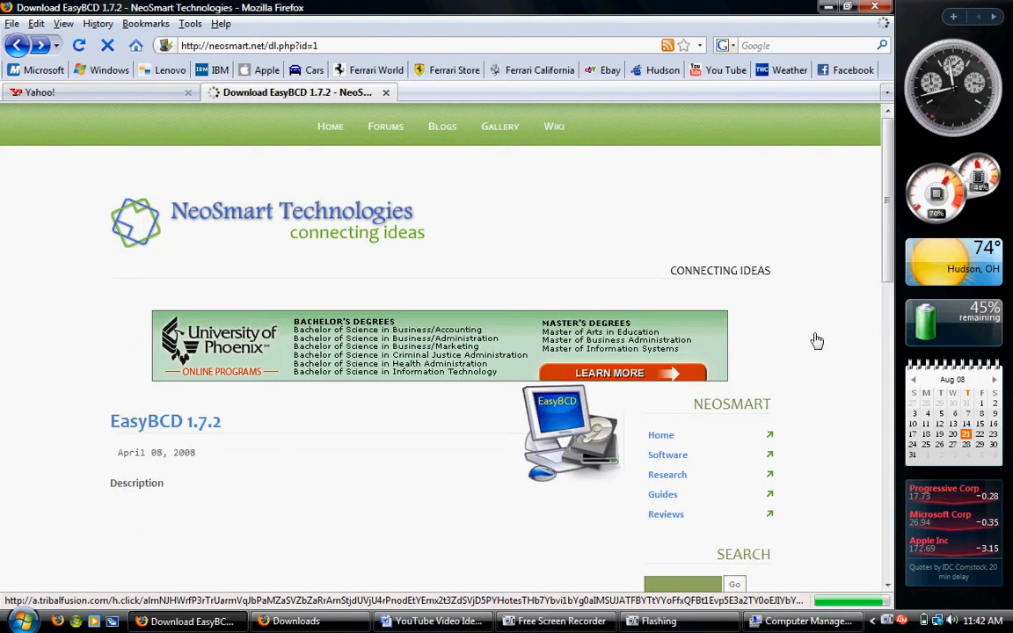
scroll("down", 3)
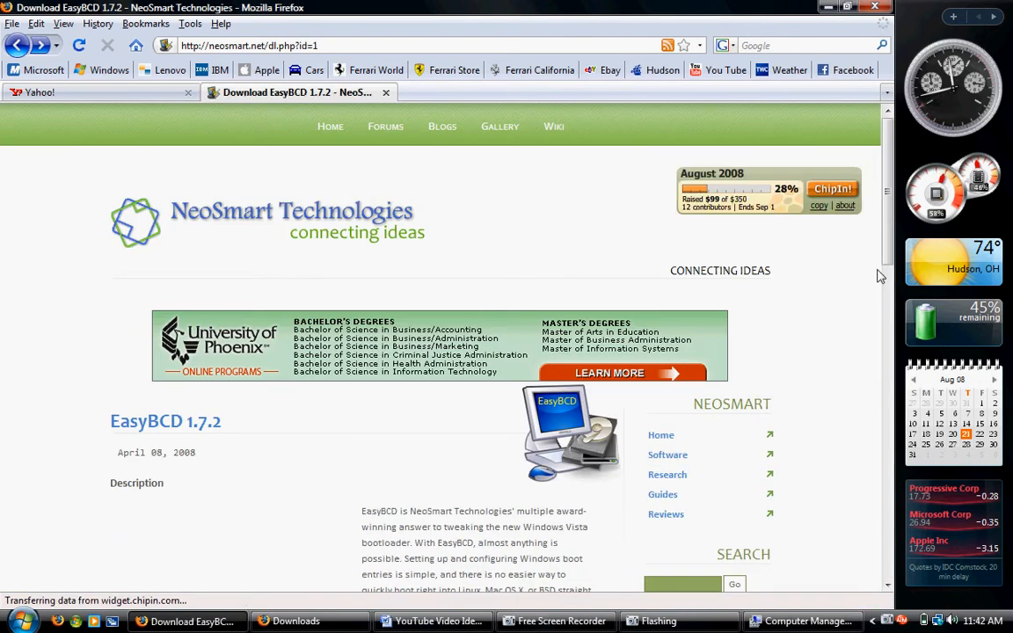
scroll("down", 3)
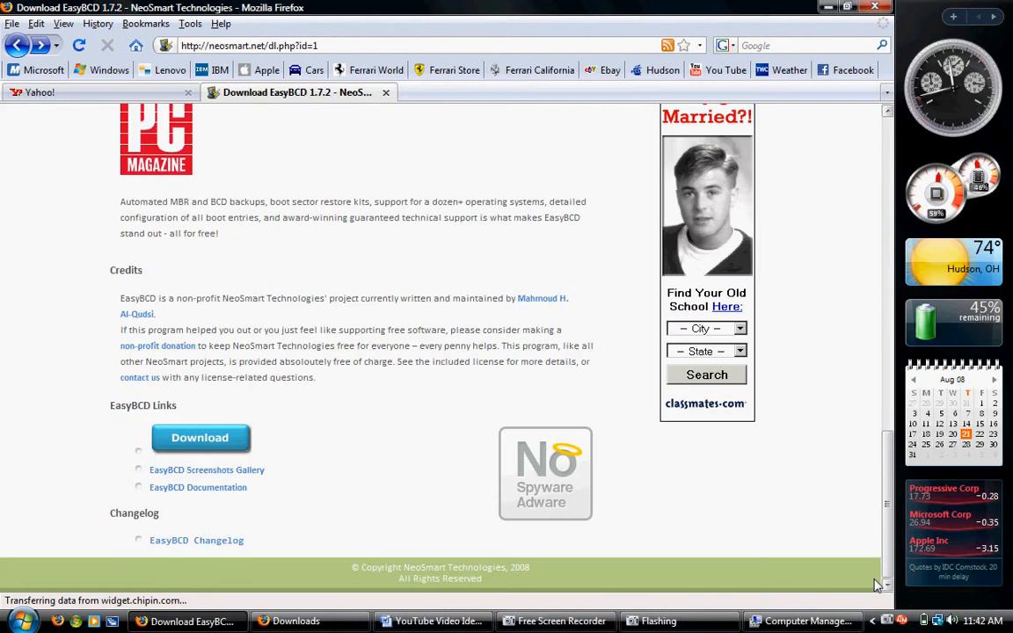
mouse_move(199, 438)
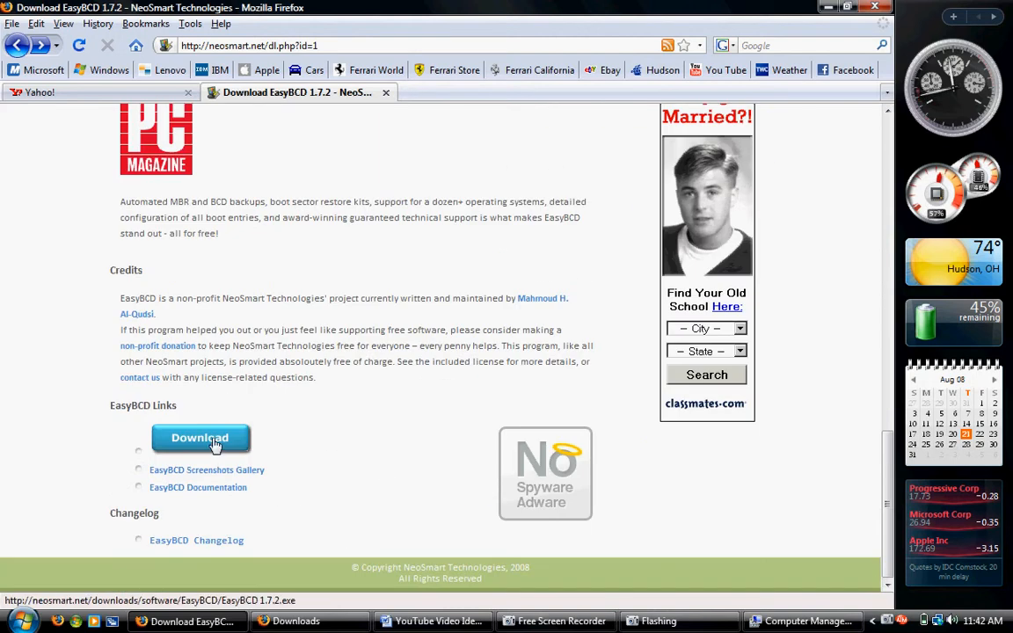
left_click(200, 438)
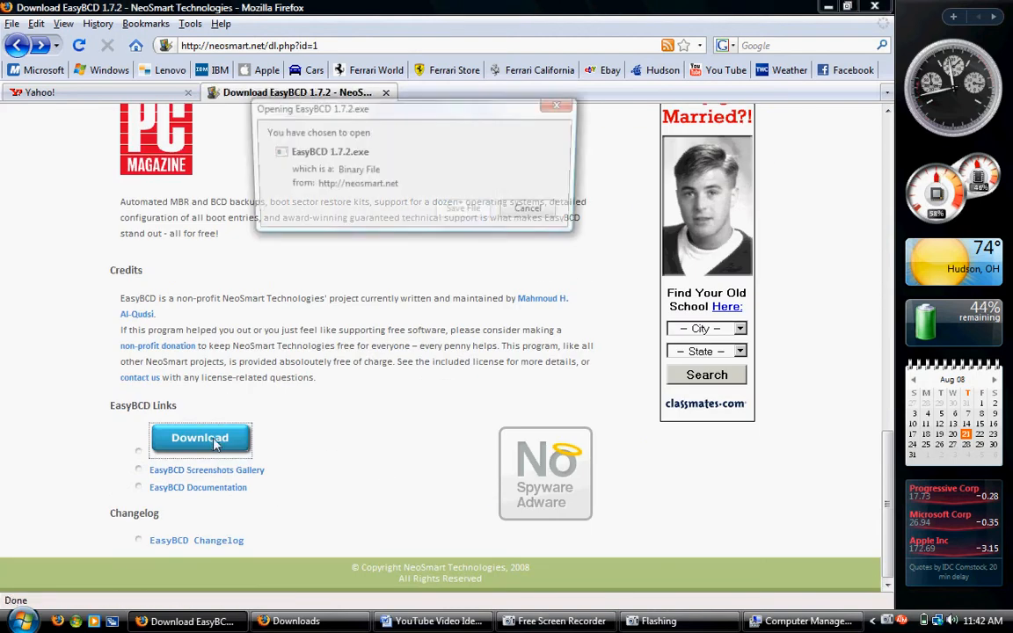
left_click(464, 208)
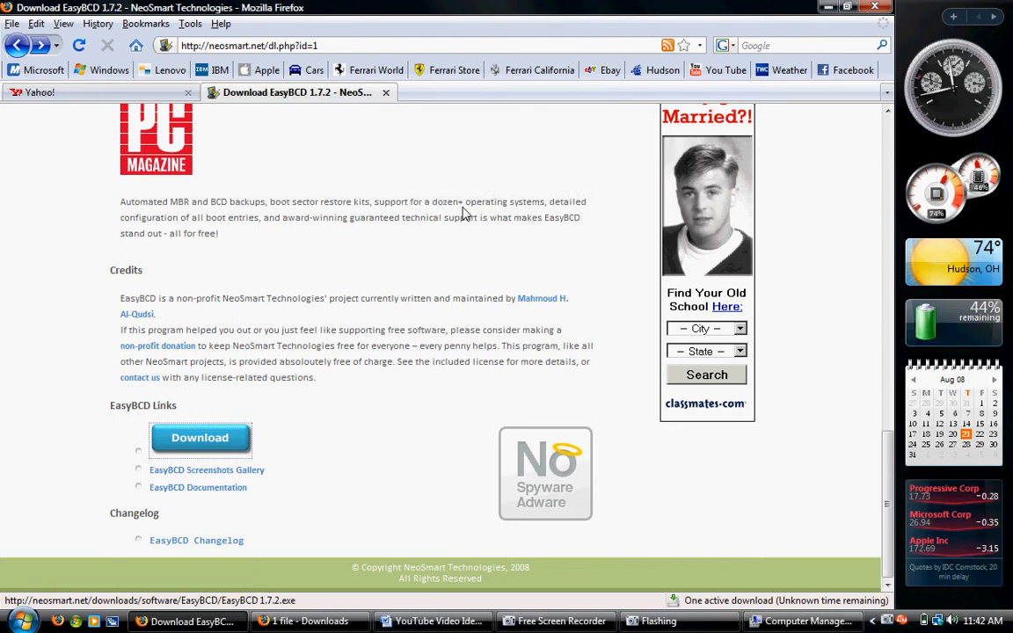
left_click(200, 438)
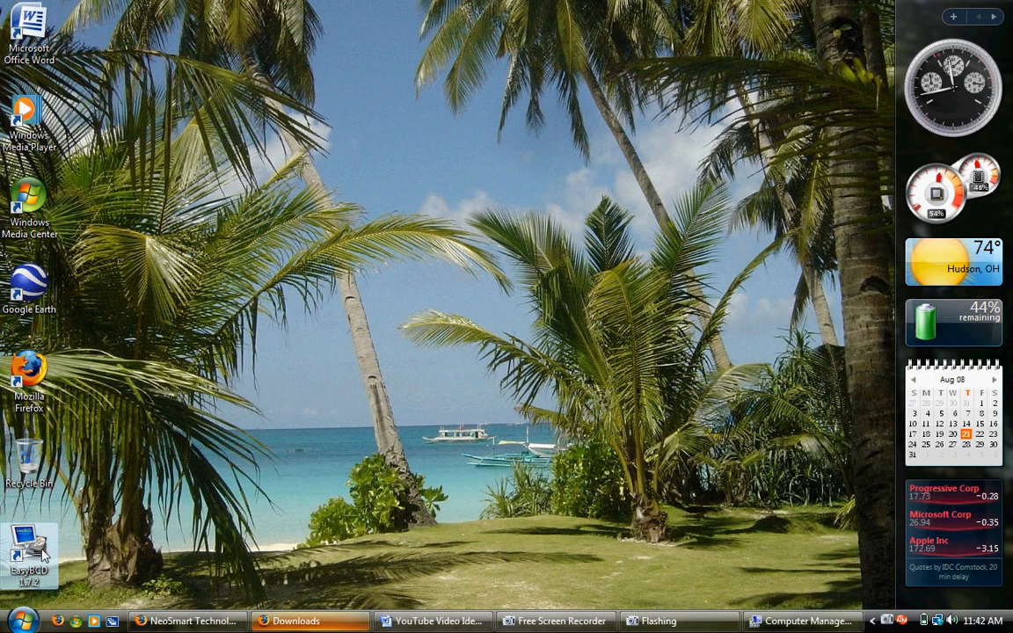
mouse_move(29, 545)
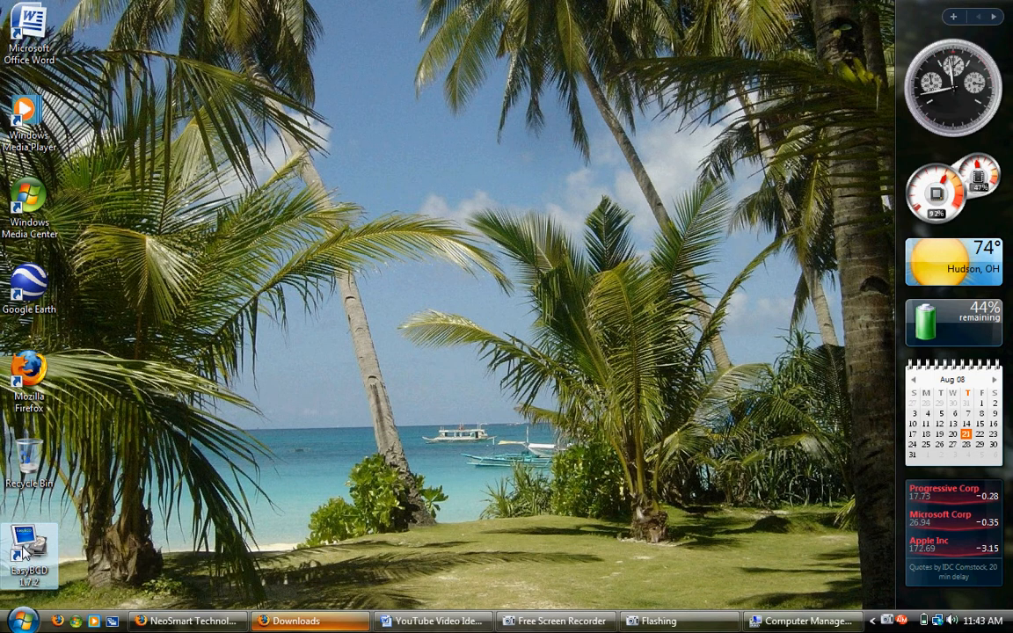
Launch EasyBCD to check its single Windows Vista boot entry, then close it and the Firefox downloads list.
double_click(29, 551)
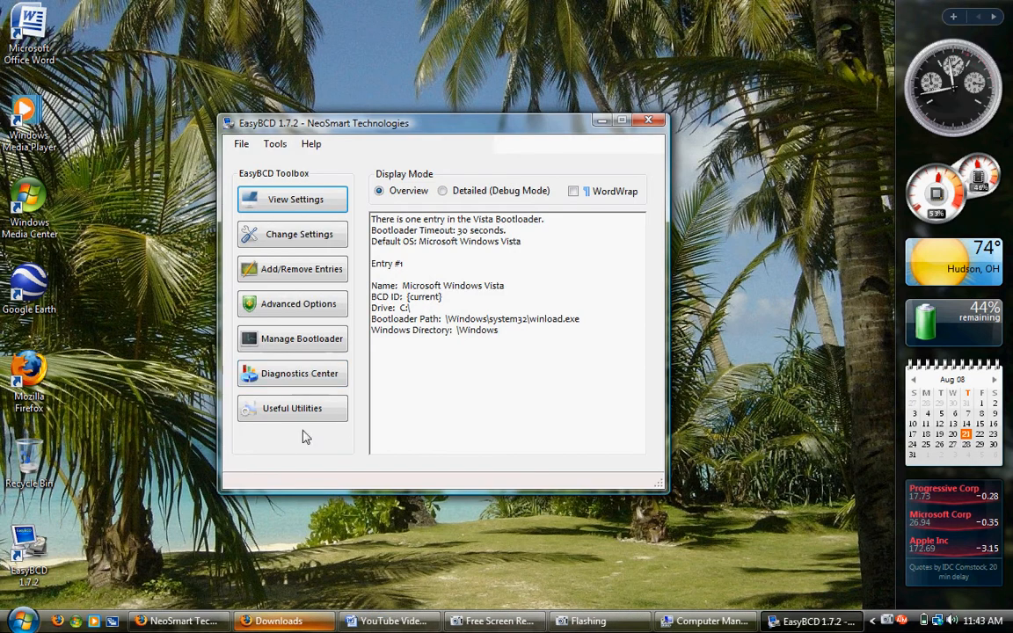
mouse_move(660, 139)
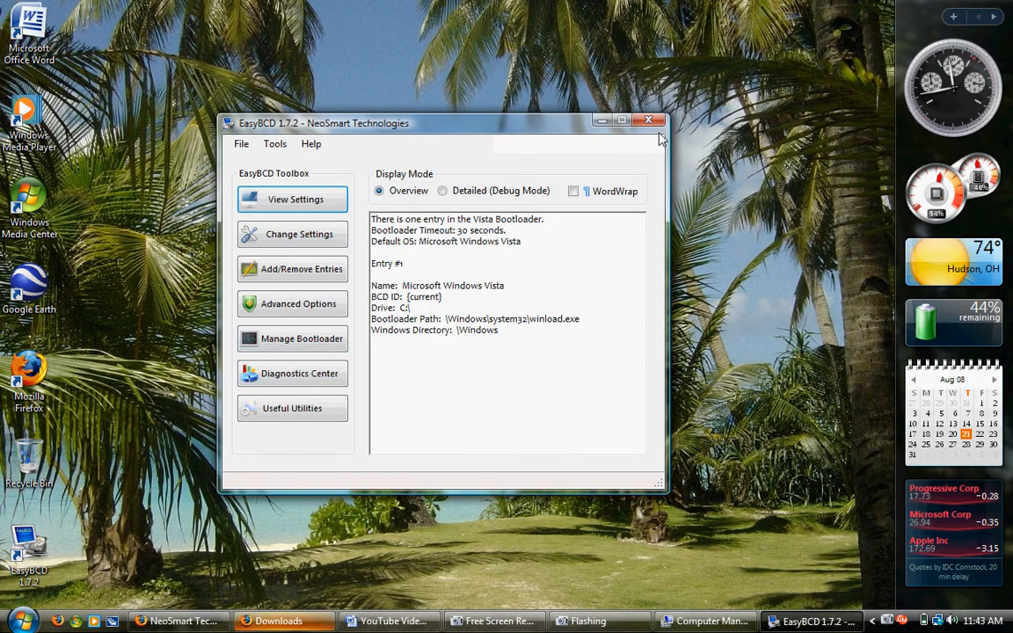
left_click(648, 121)
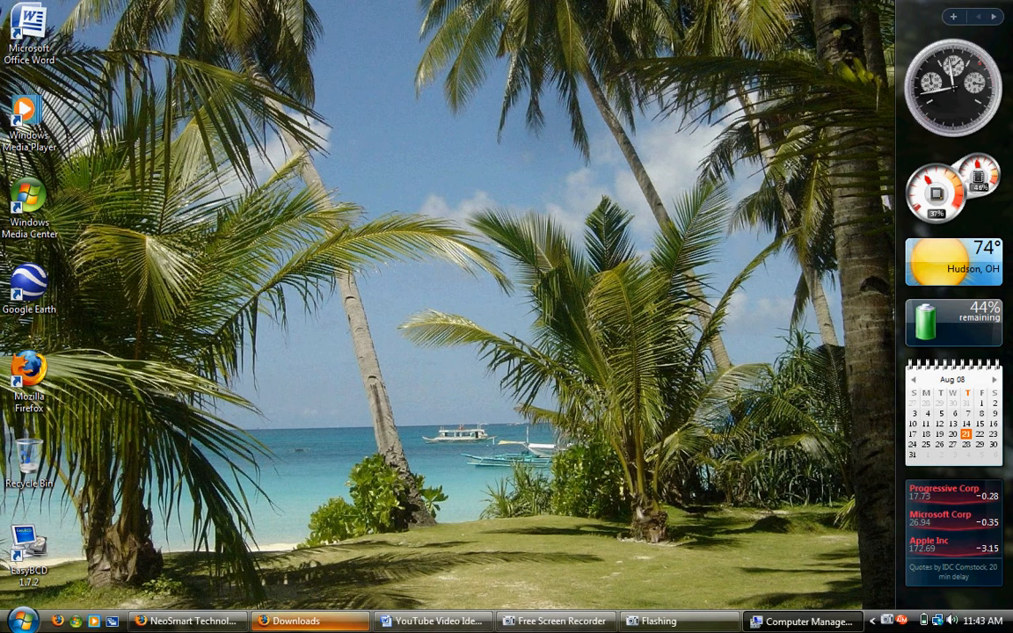
left_click(309, 621)
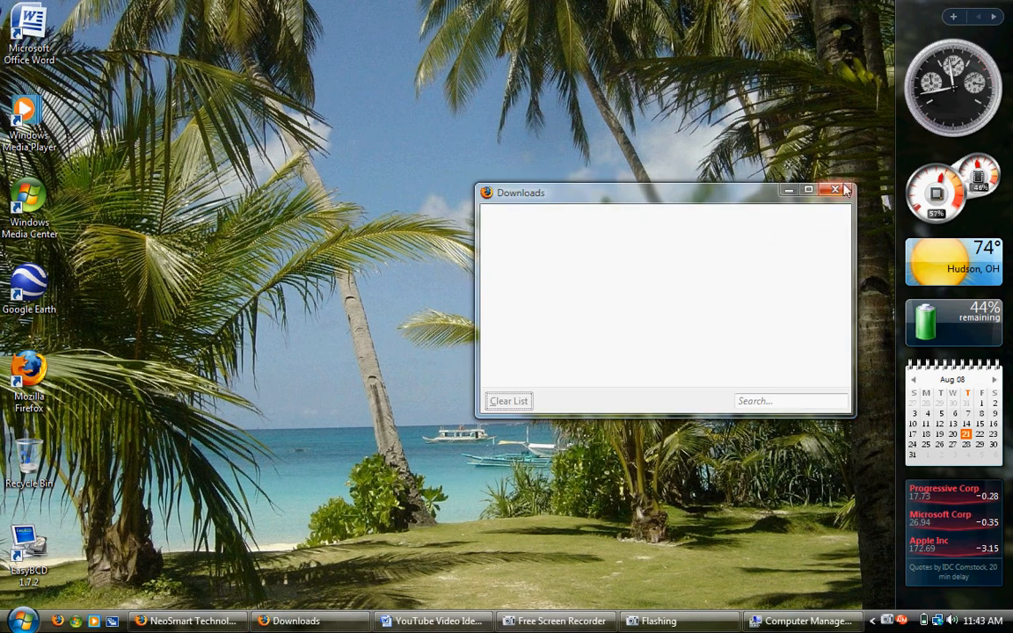
left_click(807, 189)
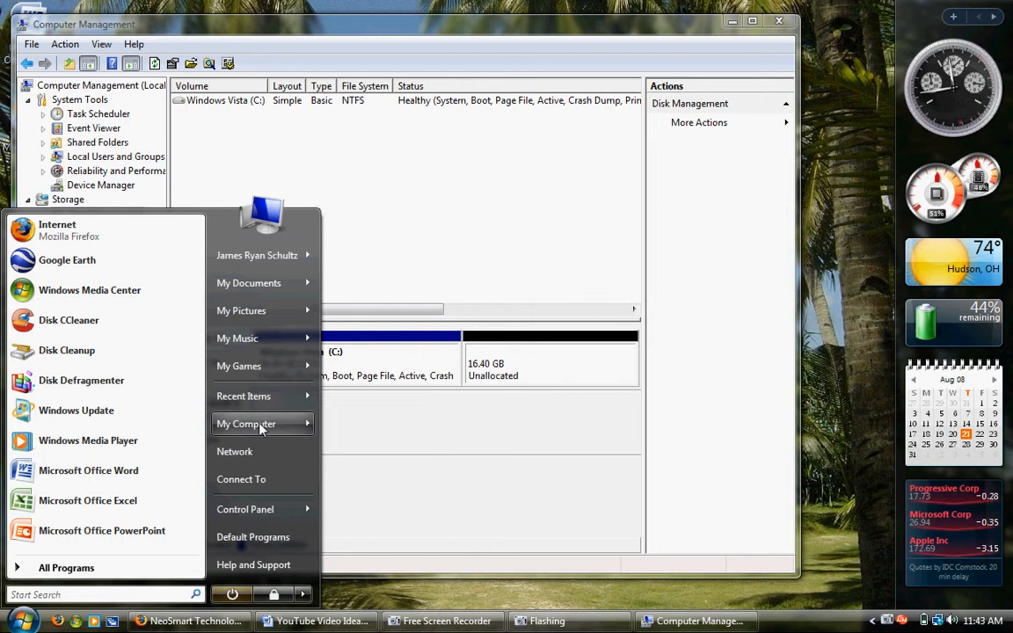
Start Shrink Volume on C:, review the 10000 MB offer, and cancel without shrinking.
right_click(246, 423)
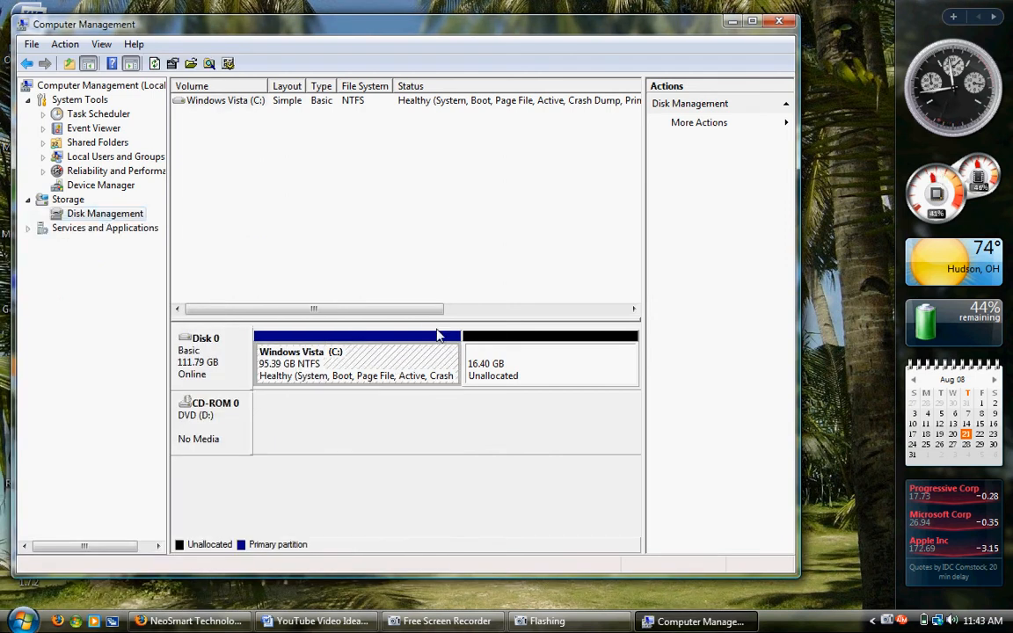
right_click(356, 356)
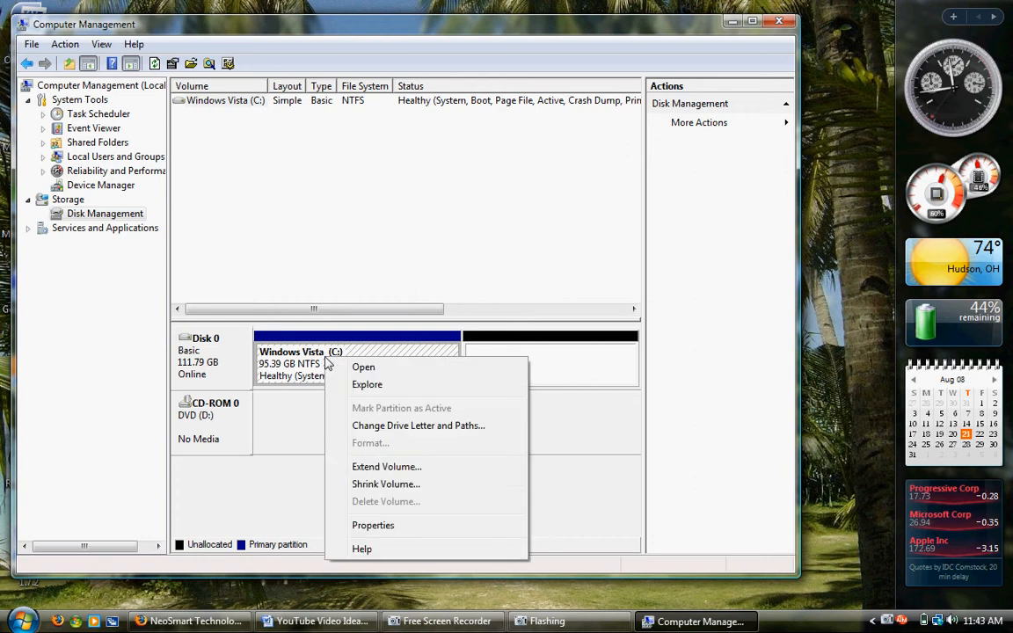
left_click(385, 484)
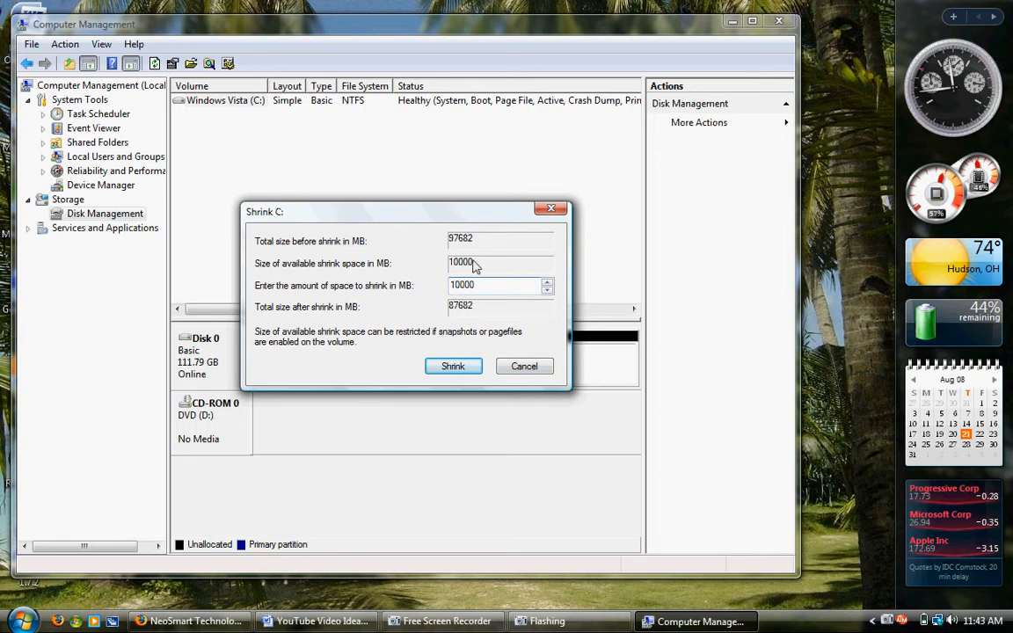
mouse_move(482, 293)
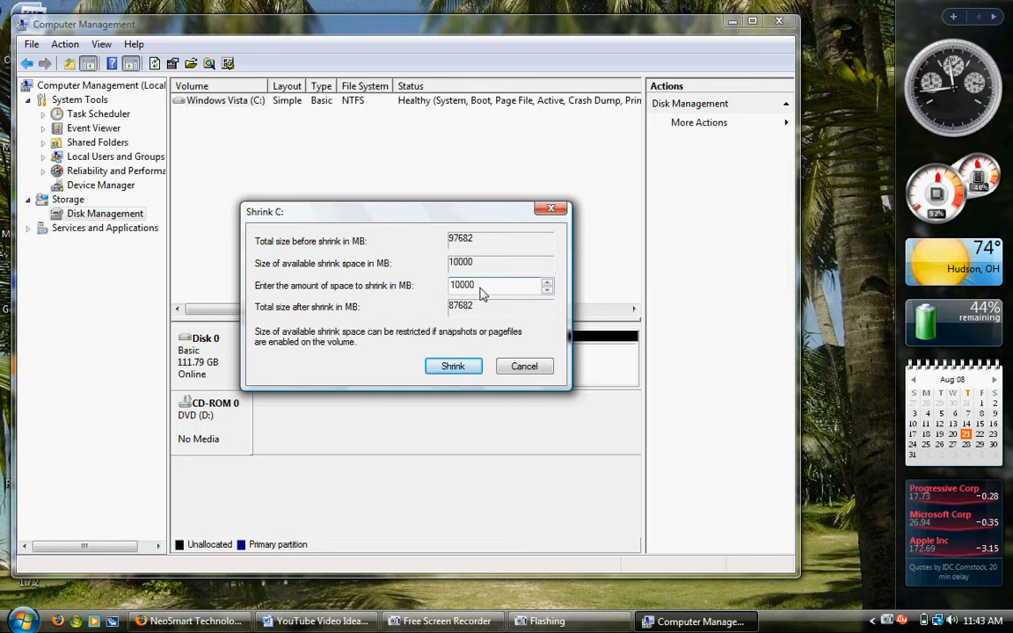
left_click(496, 284)
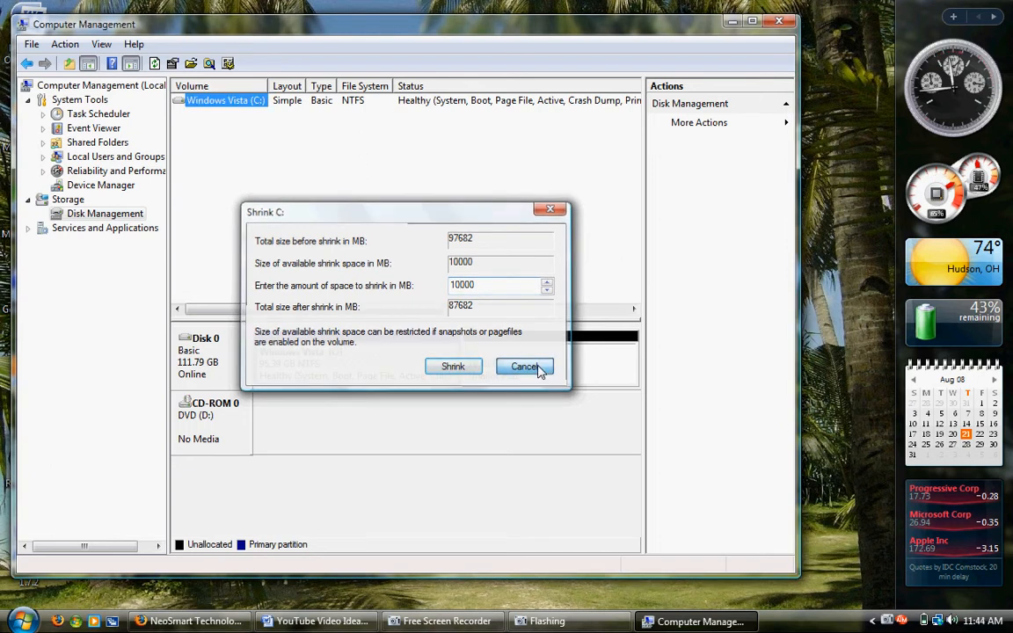
left_click(452, 367)
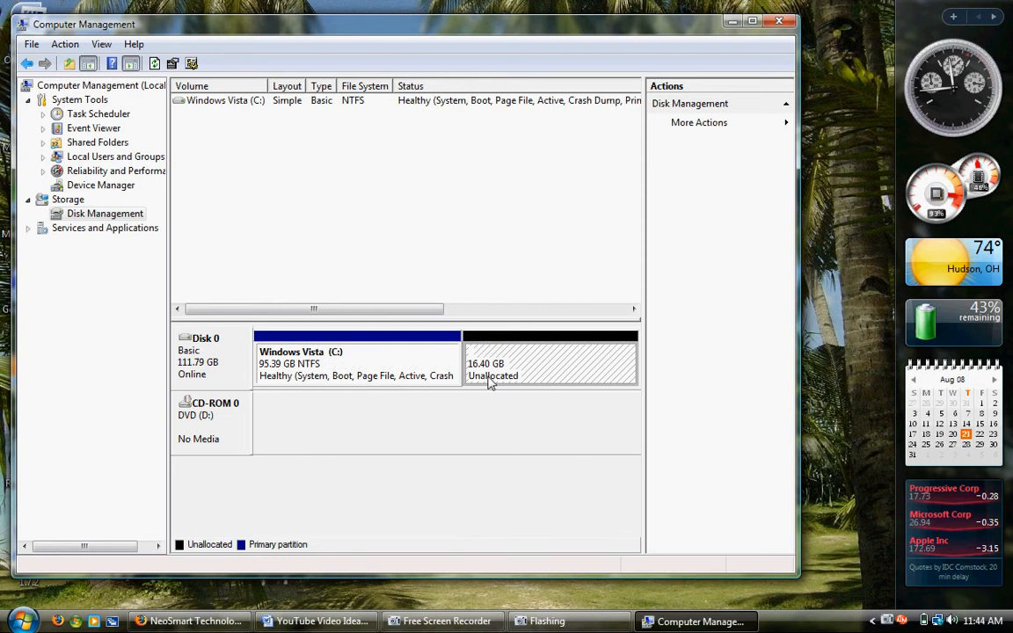
mouse_move(498, 380)
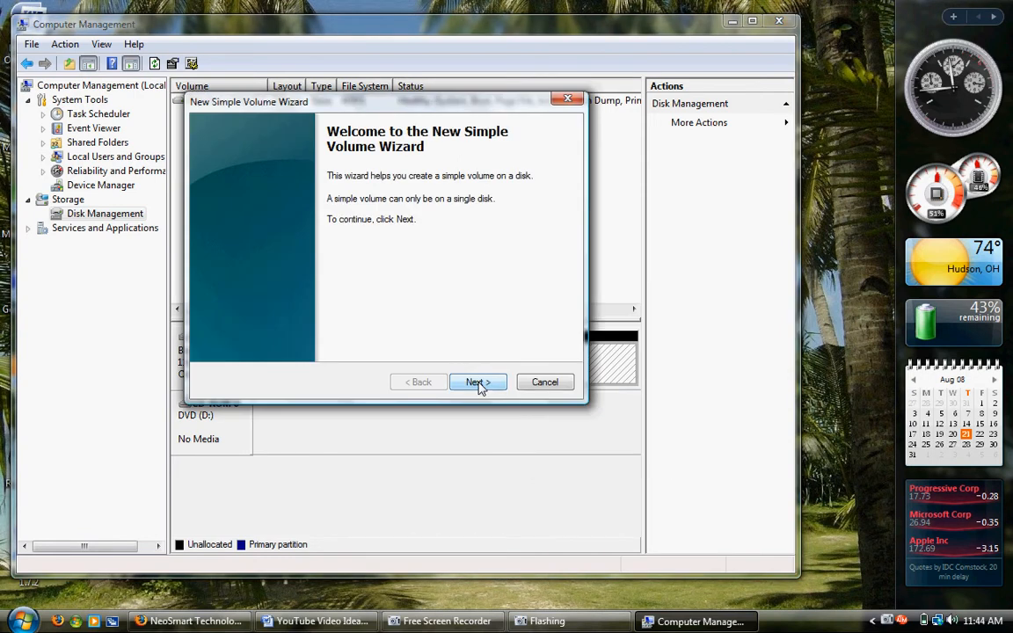
Step through the New Simple Volume Wizard size page and assign drive letter E.
left_click(478, 381)
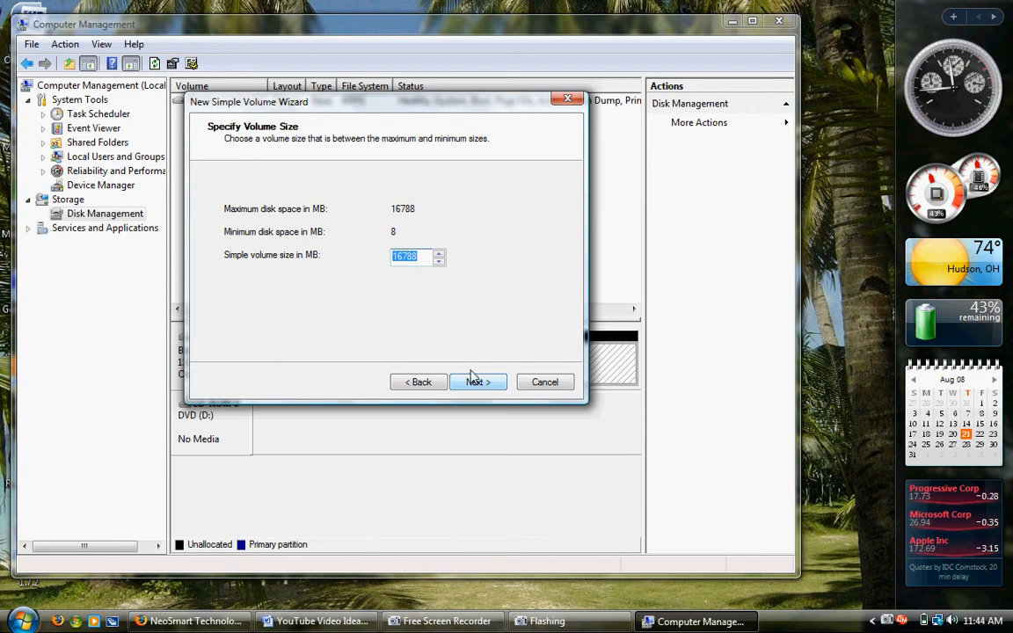
left_click(477, 381)
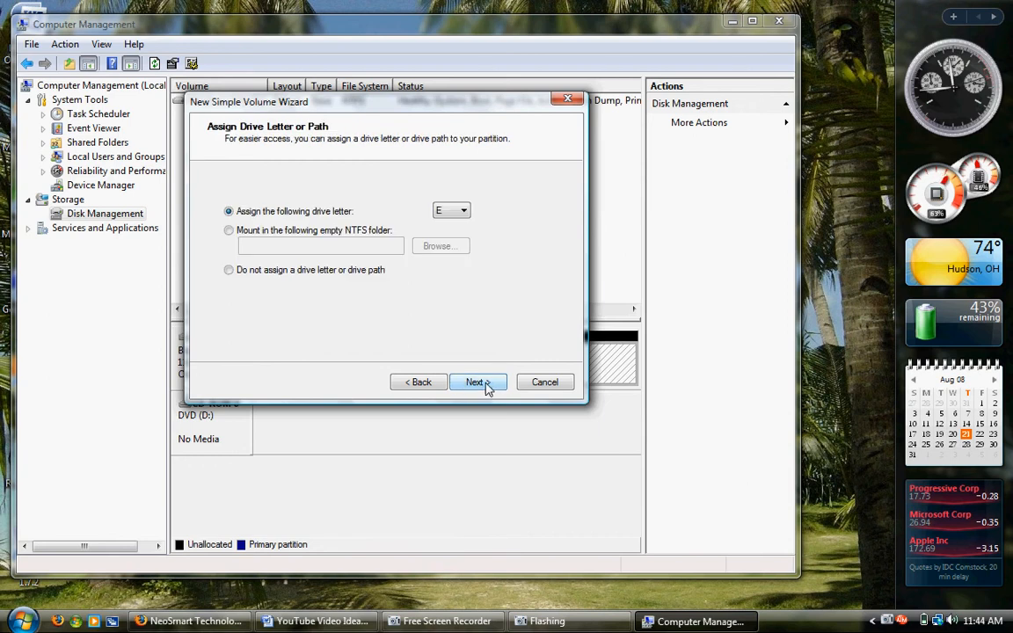
left_click(463, 210)
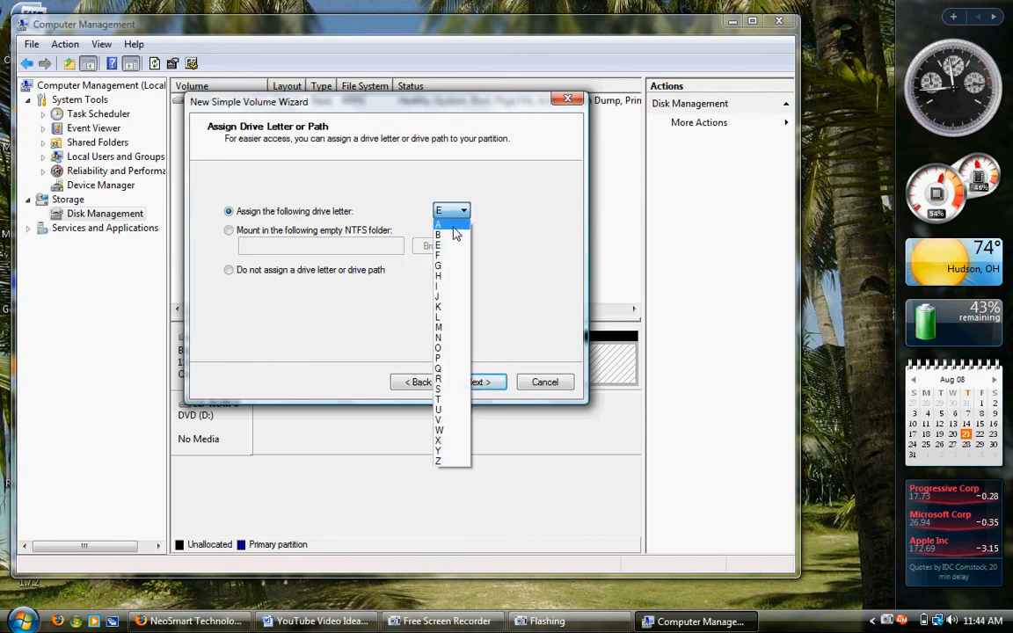
left_click(451, 210)
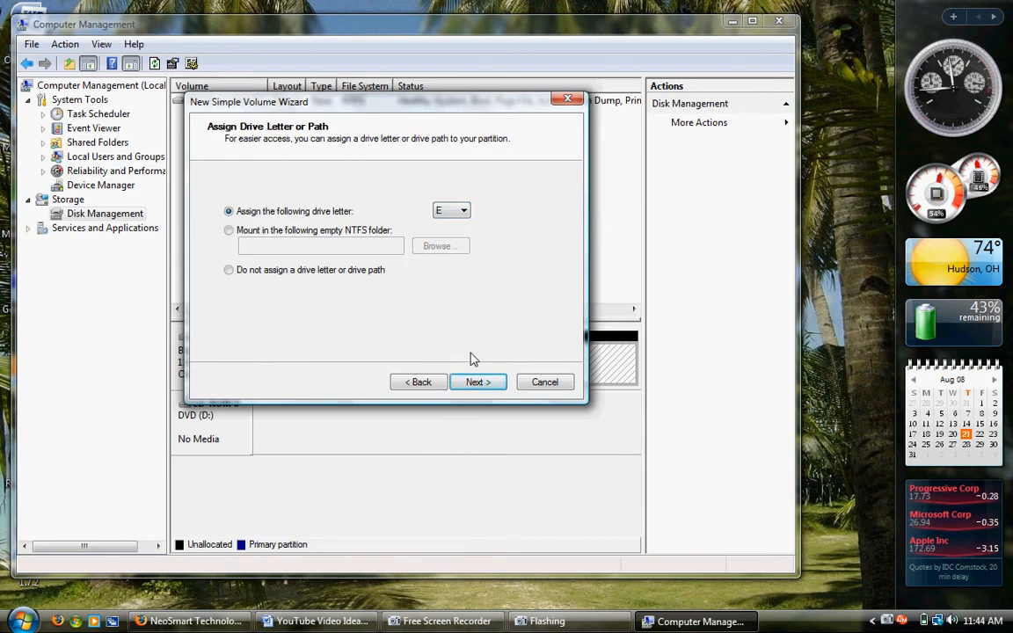
left_click(478, 381)
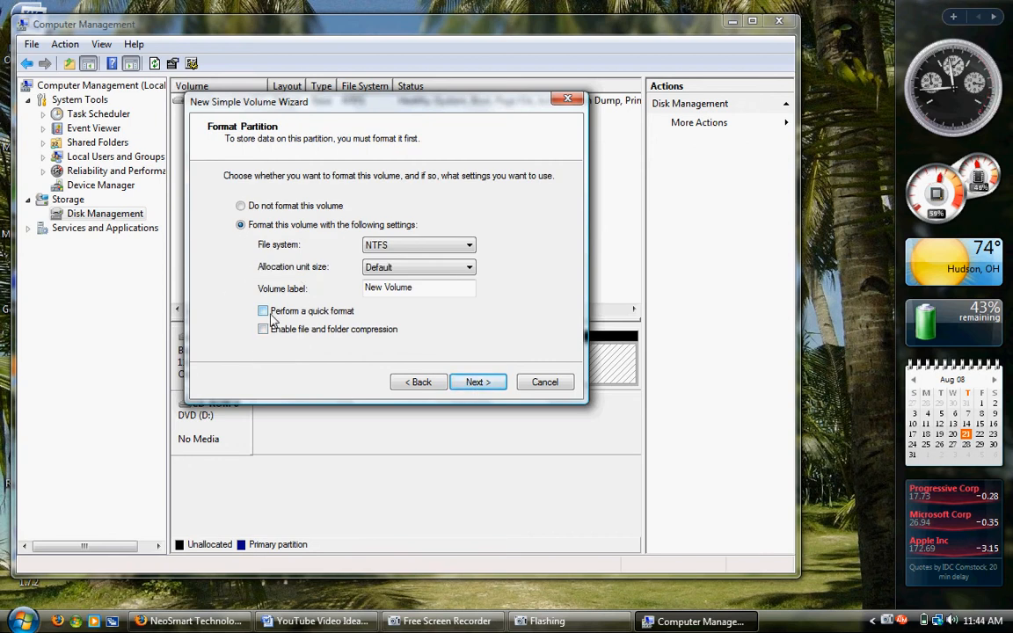
Quick-format the volume as NTFS labelled 'Windows XP Pro' and finish the wizard.
left_click(262, 310)
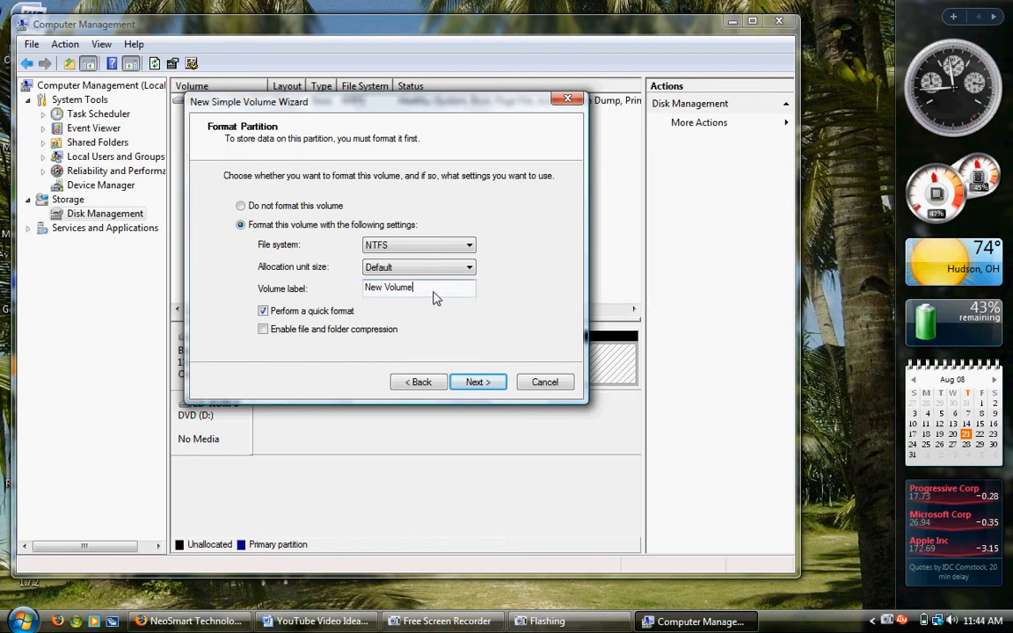
type("Windows XP")
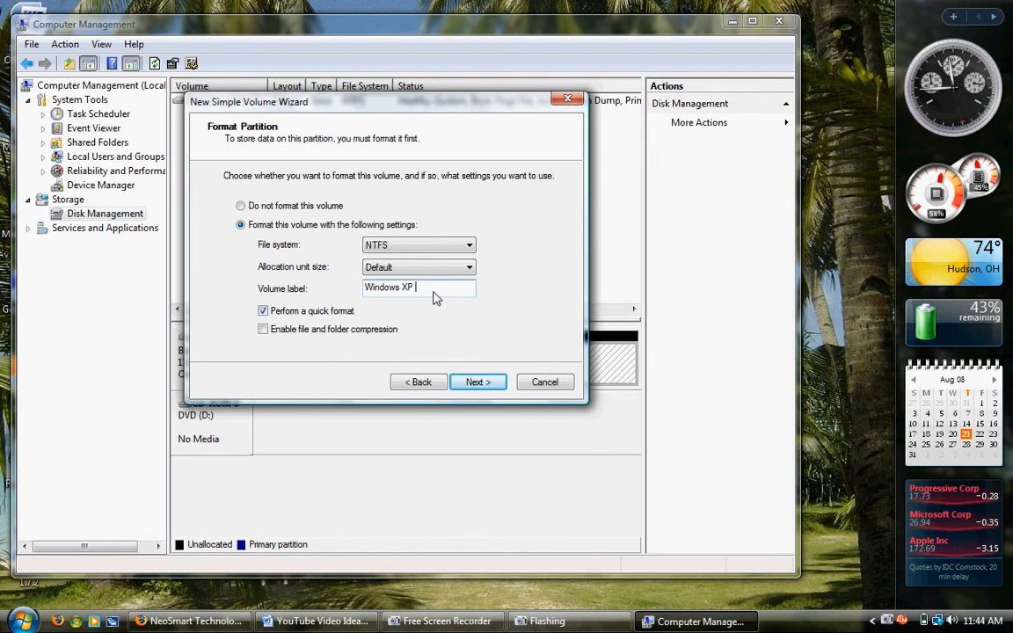
left_click(477, 381)
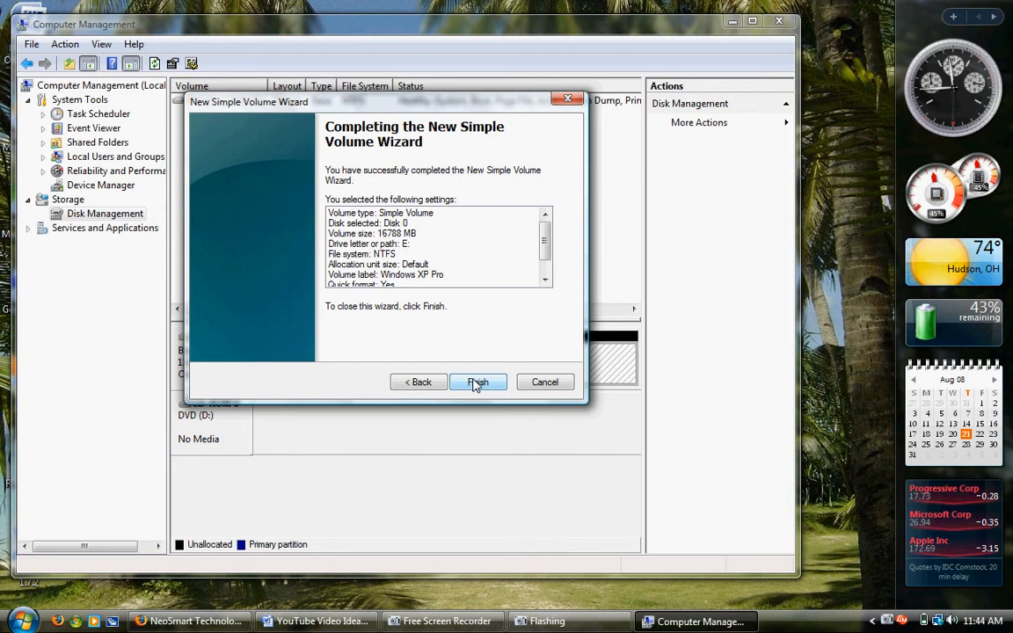
left_click(478, 381)
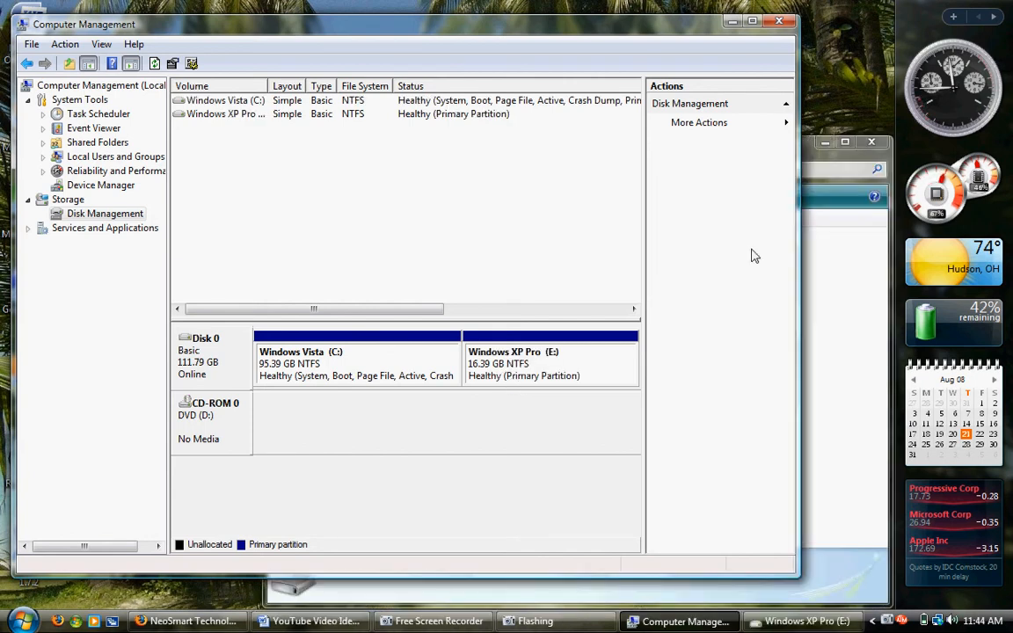
Confirm Windows XP Pro (E:) shows 16.3 GB free in My Computer, then close Explorer and Computer Management.
left_click(800, 621)
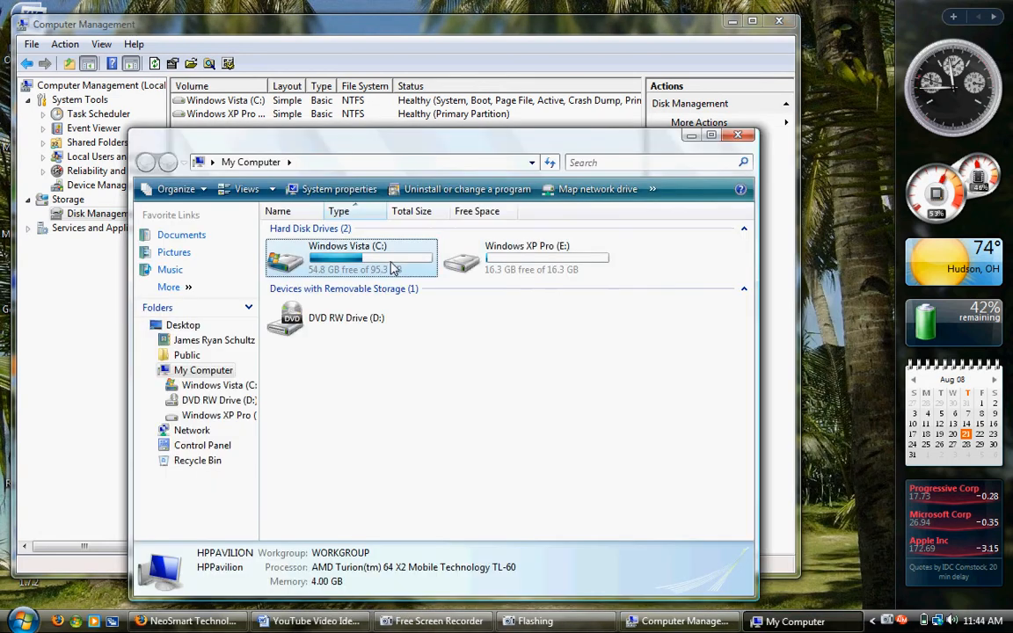
left_click(527, 257)
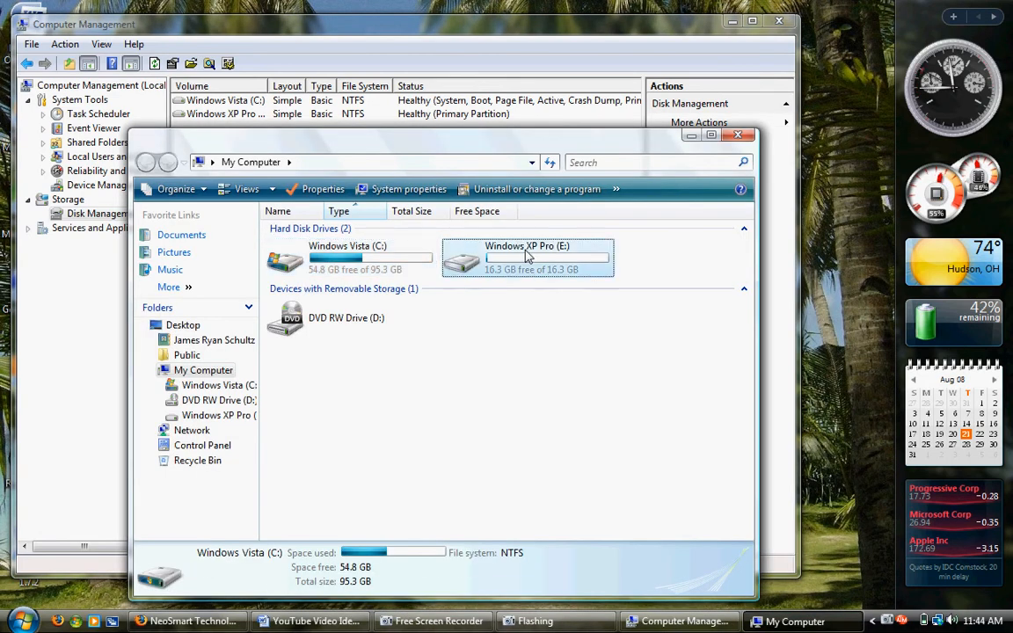
left_click(528, 258)
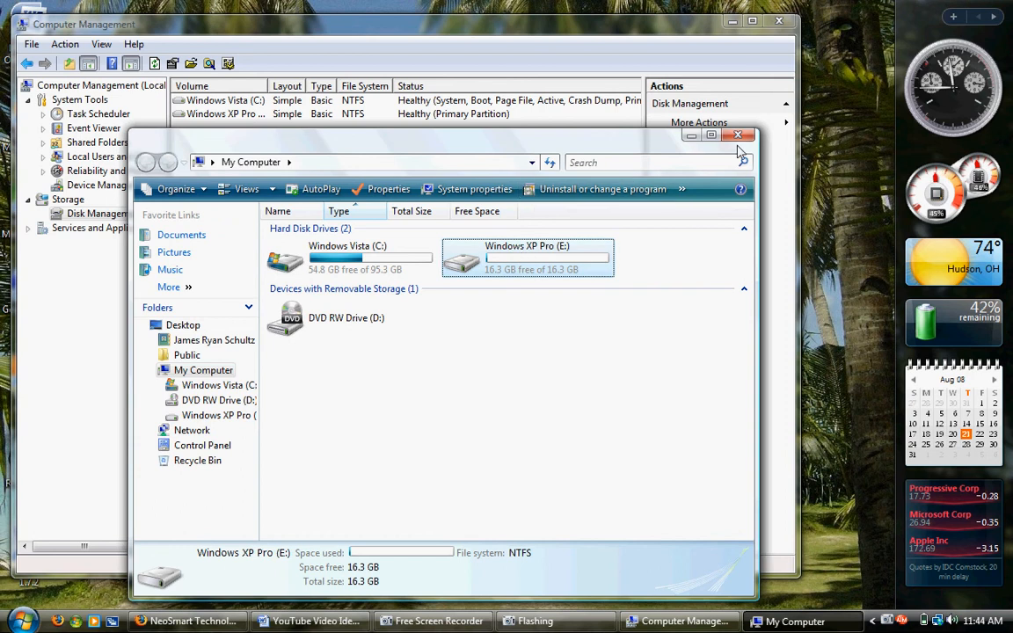
left_click(737, 134)
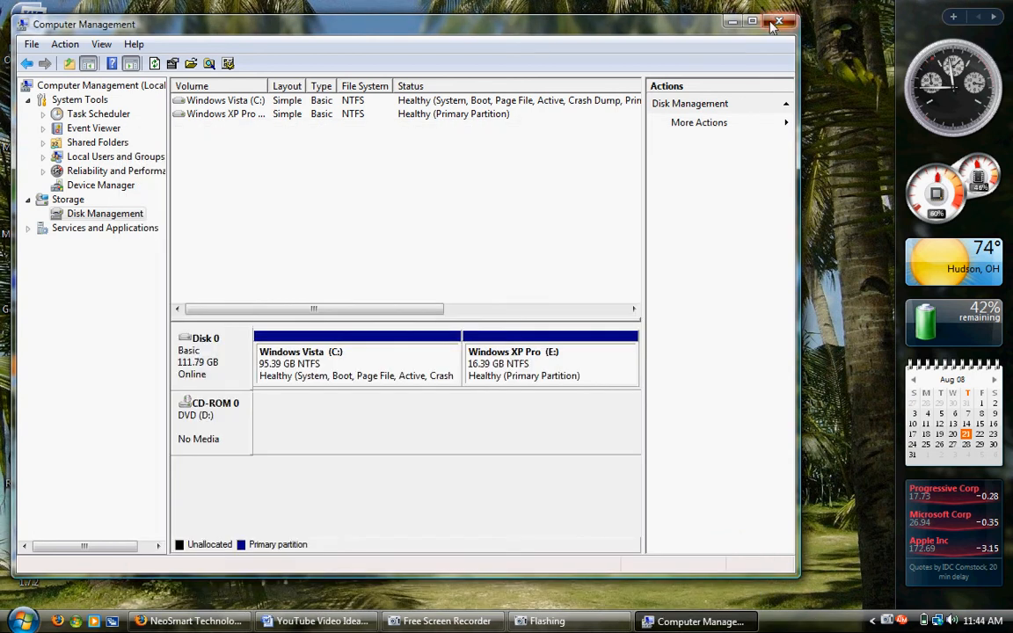
left_click(777, 20)
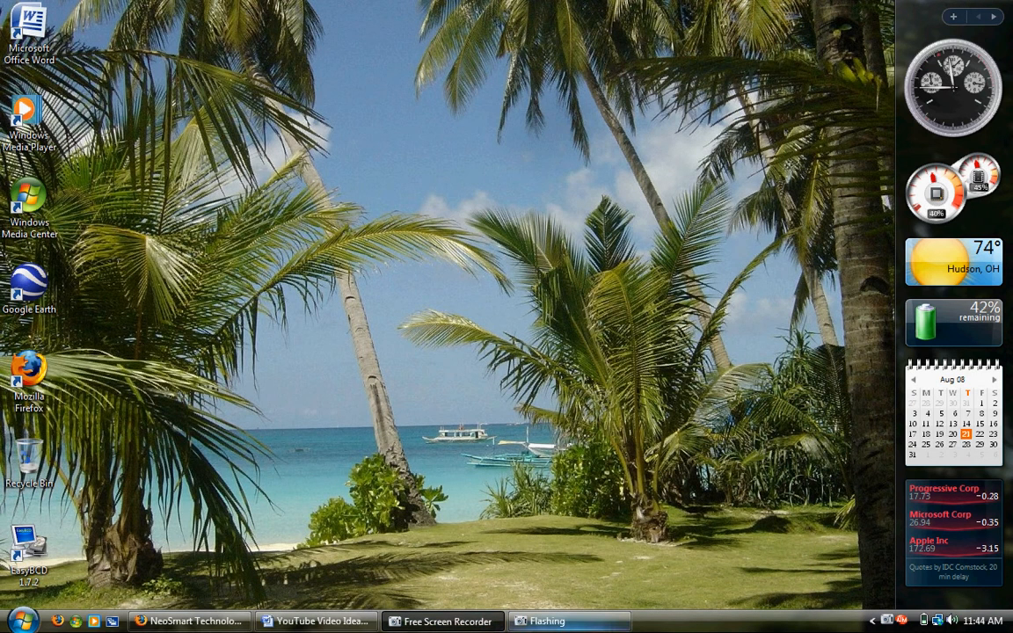
Restore the Free Screen Recorder window from the taskbar while recording continues.
left_click(442, 621)
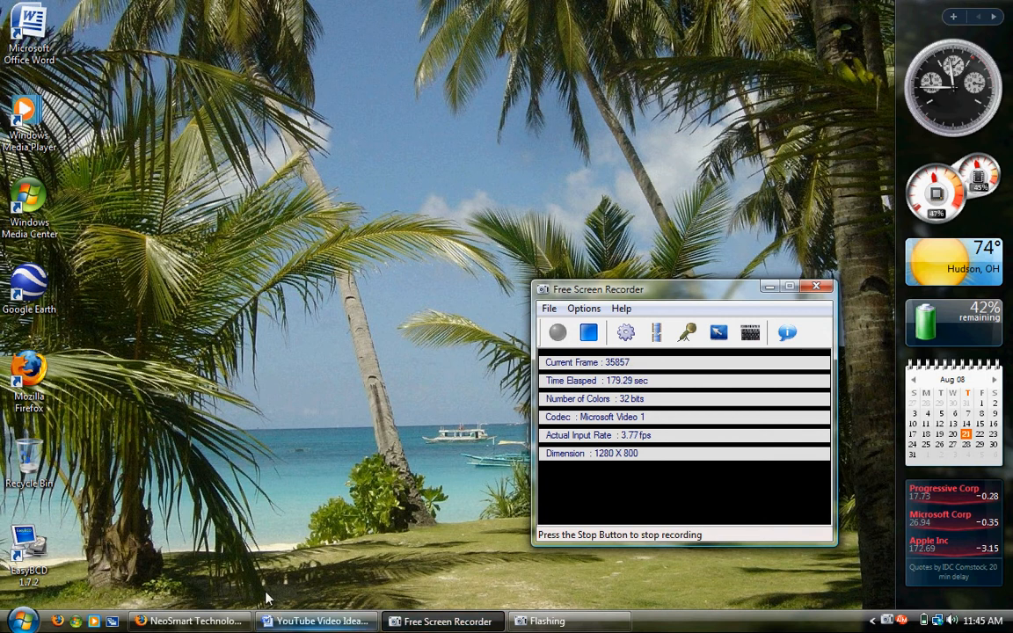
mouse_move(432, 388)
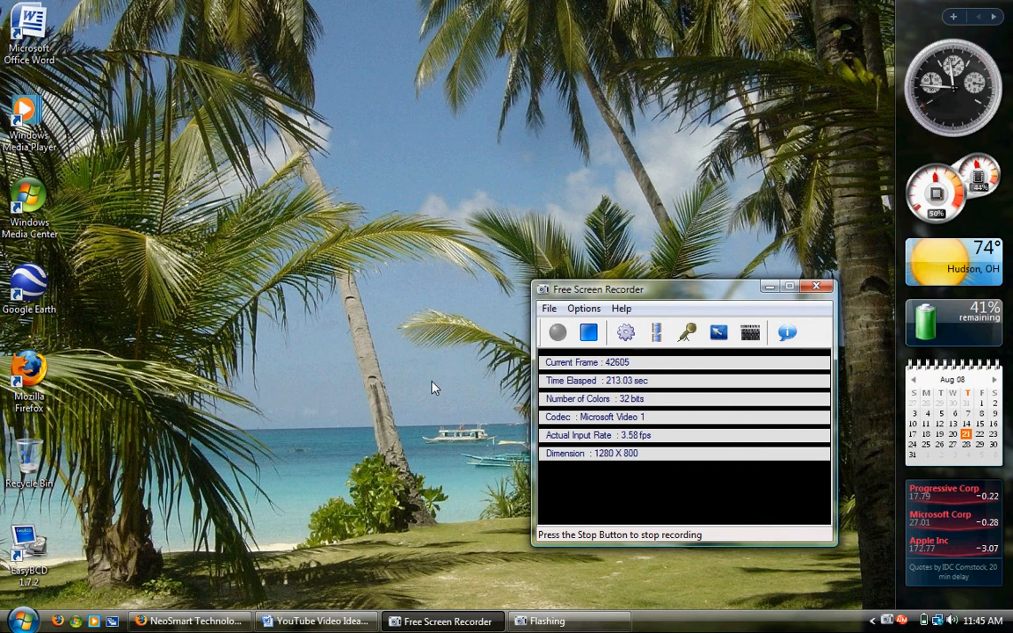
mouse_move(275, 497)
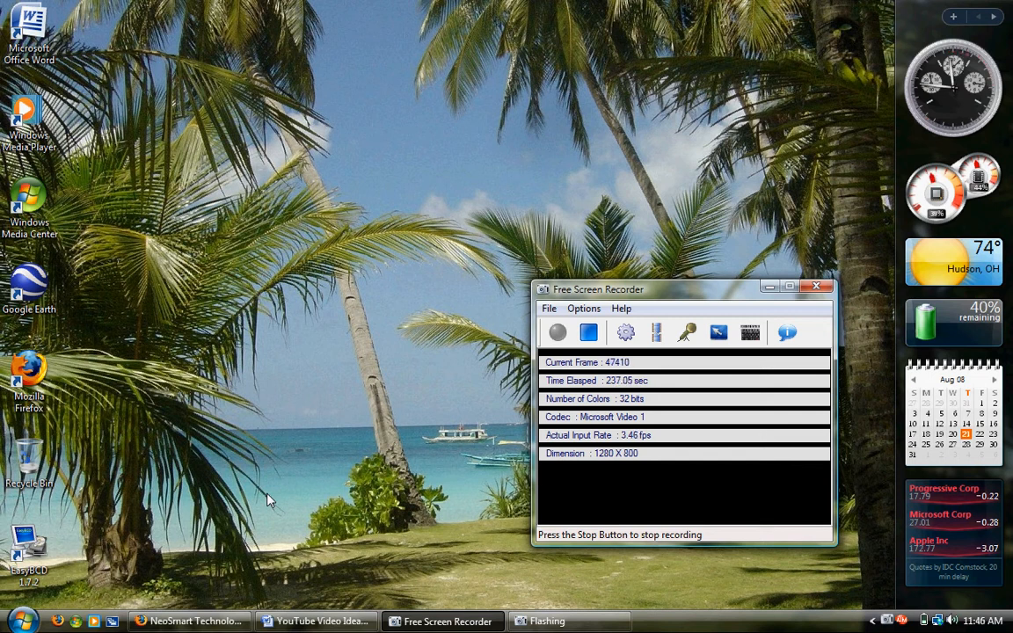
mouse_move(346, 361)
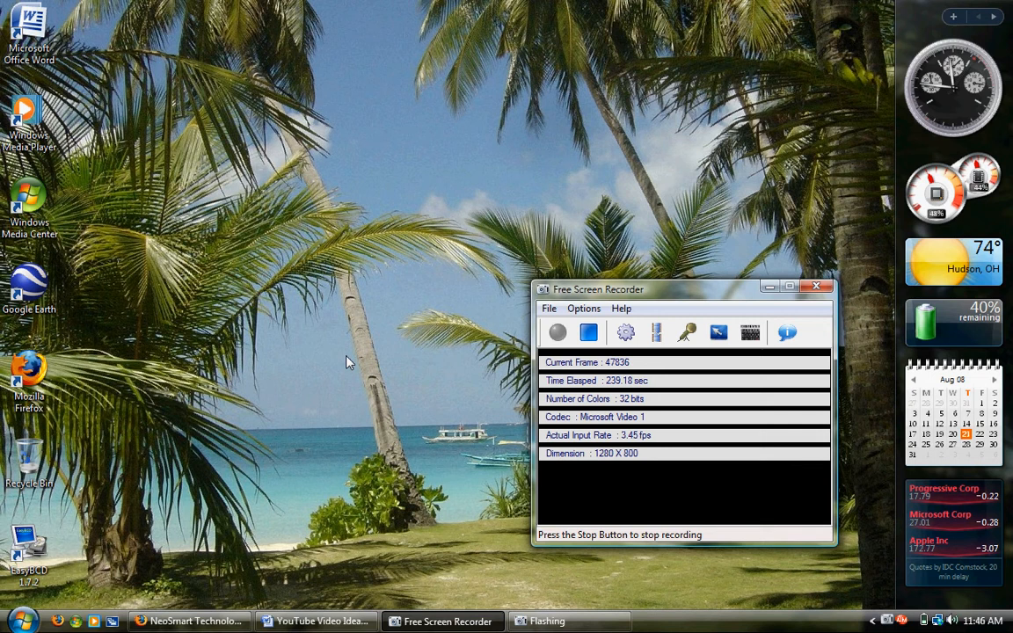
mouse_move(333, 372)
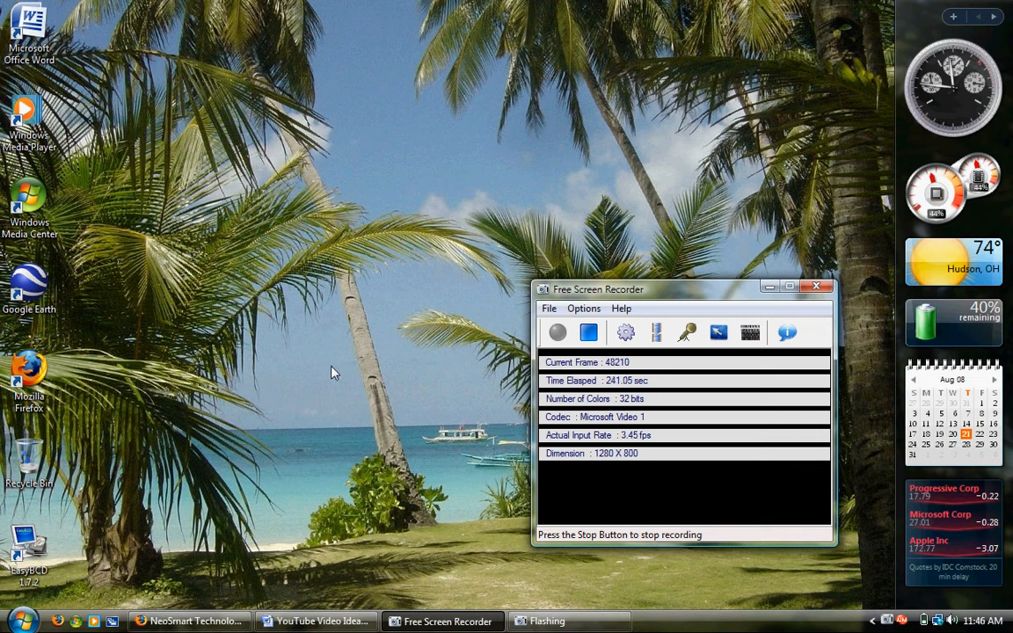
mouse_move(187, 451)
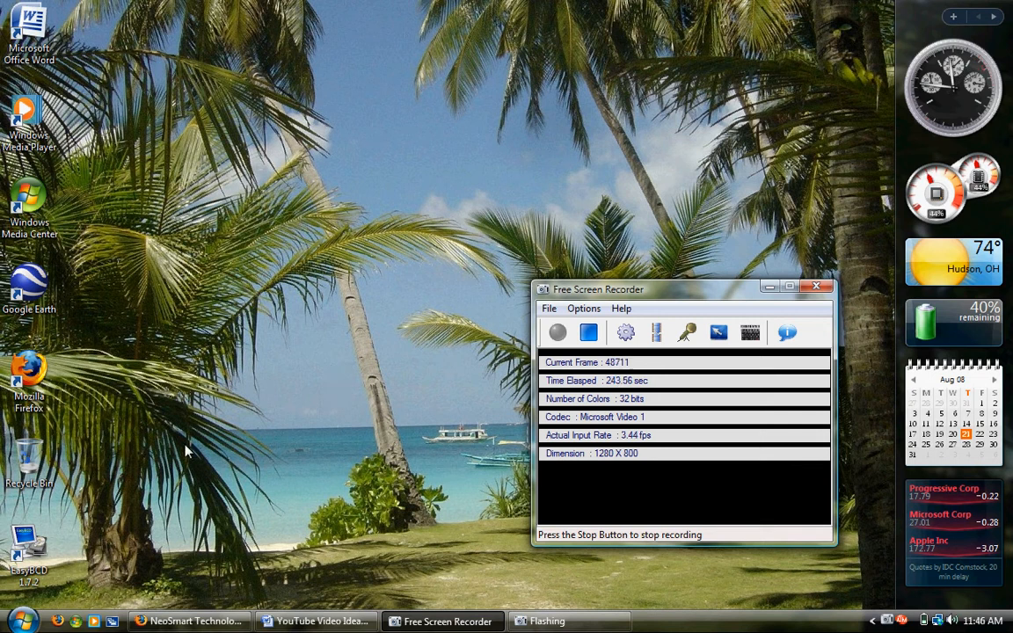
mouse_move(246, 435)
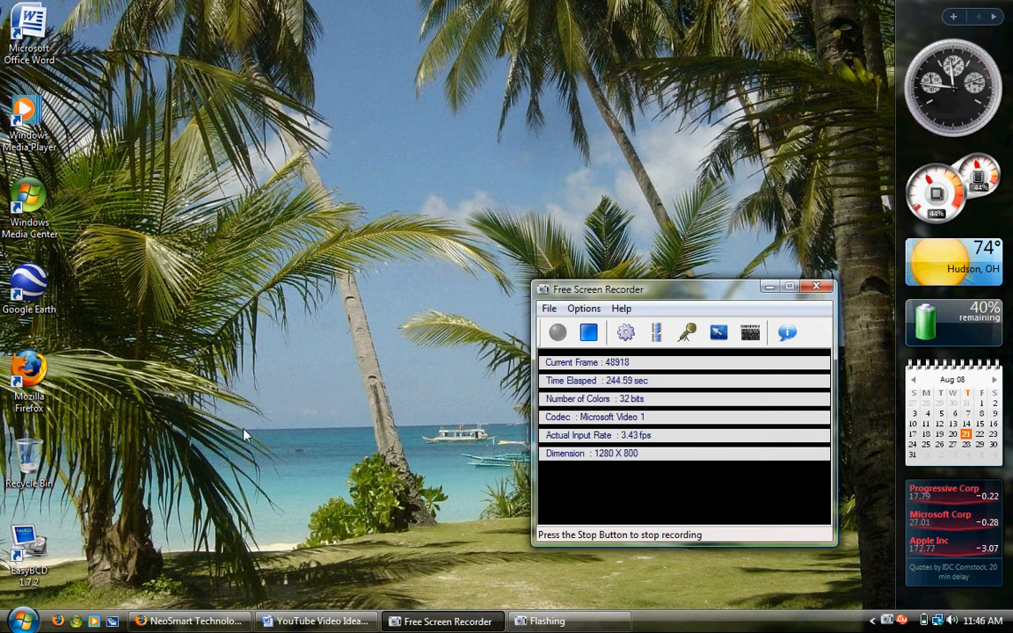
mouse_move(274, 424)
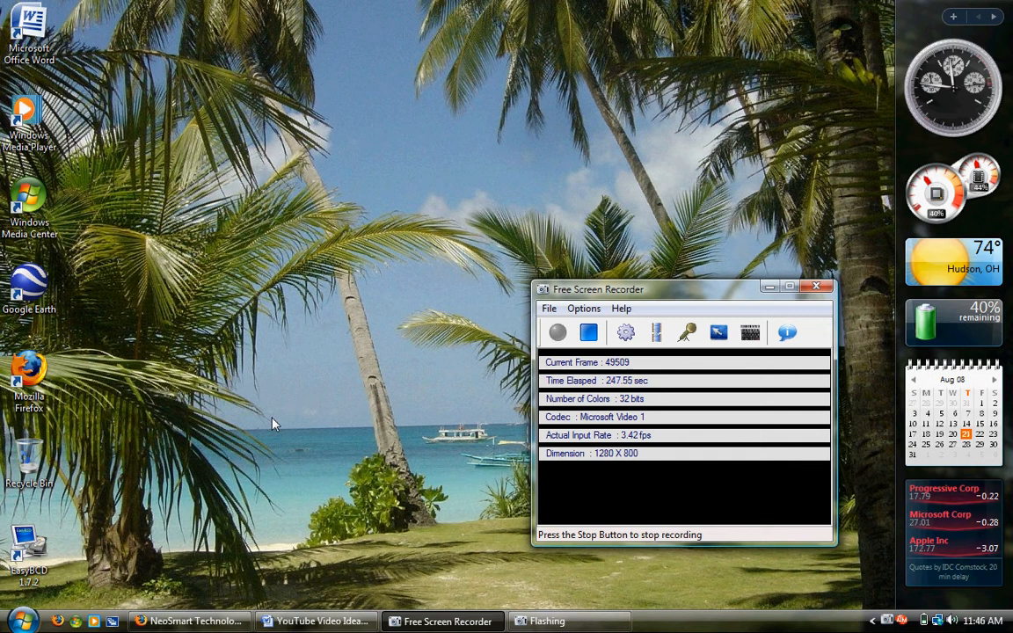